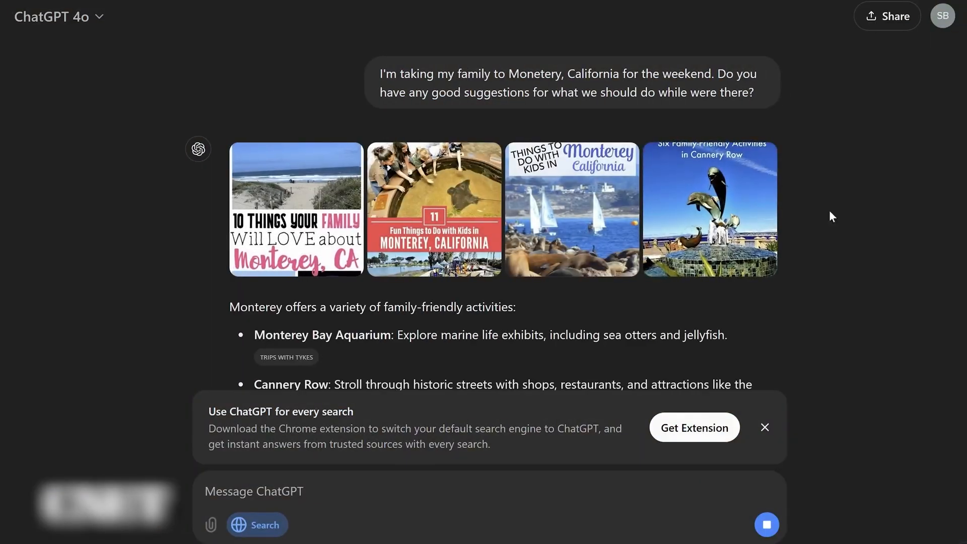
scroll("down", 3)
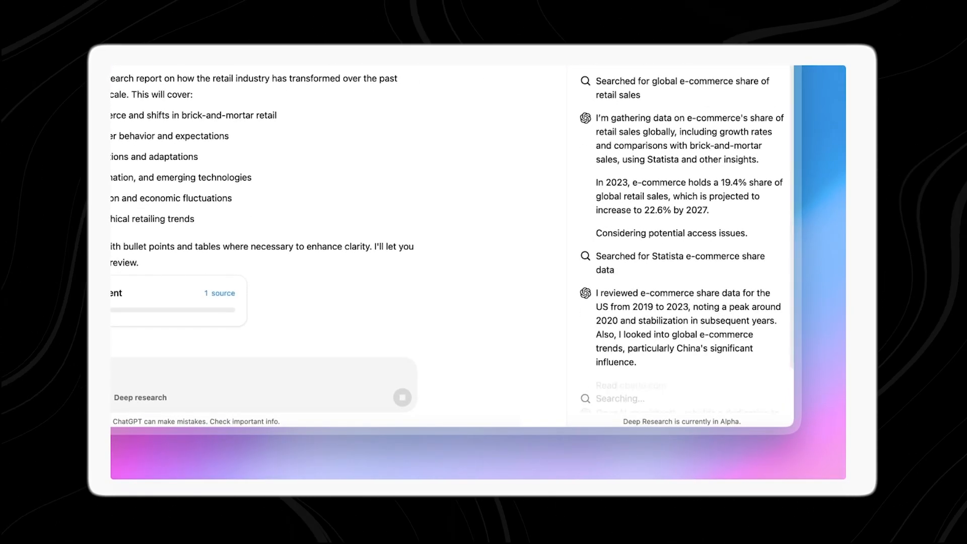
scroll("down", 3)
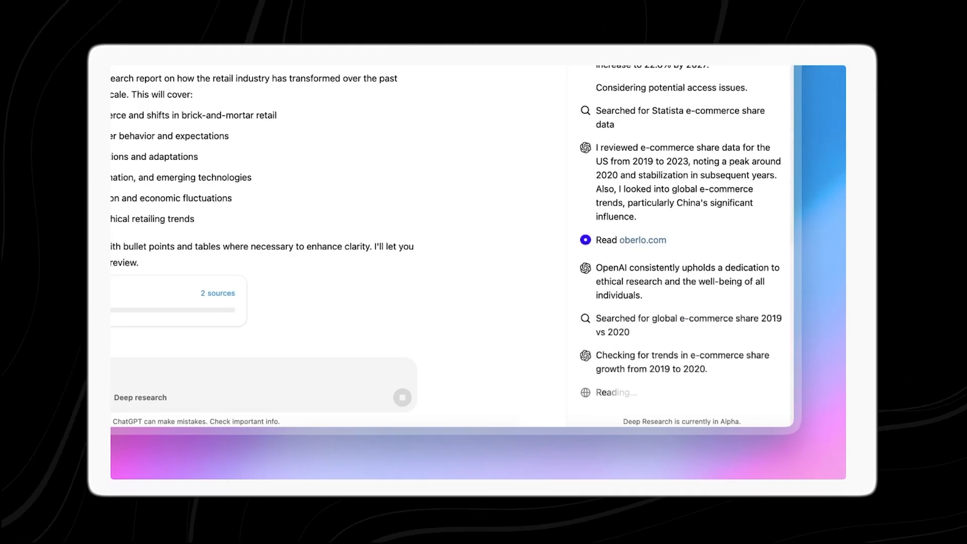